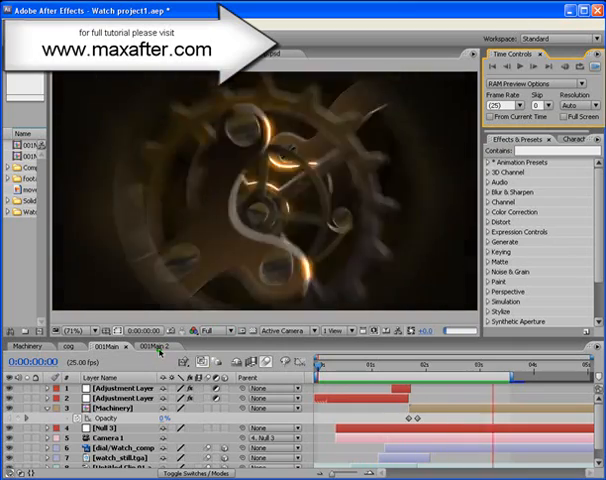
# Bring up the layered watch-movement reference photo in Photoshop's document window
pyautogui.click(160, 346)
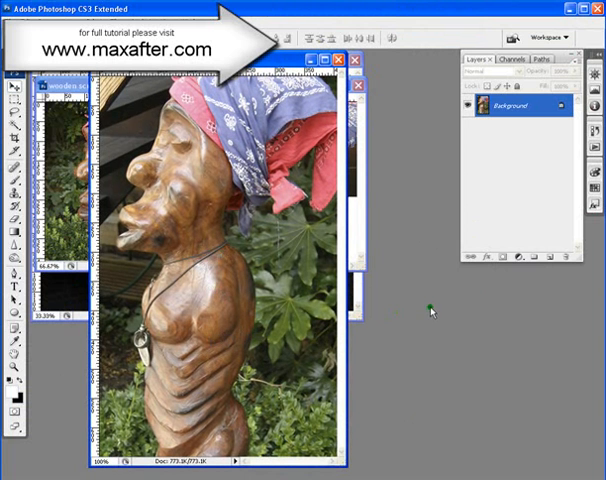
pyautogui.moveTo(464, 288)
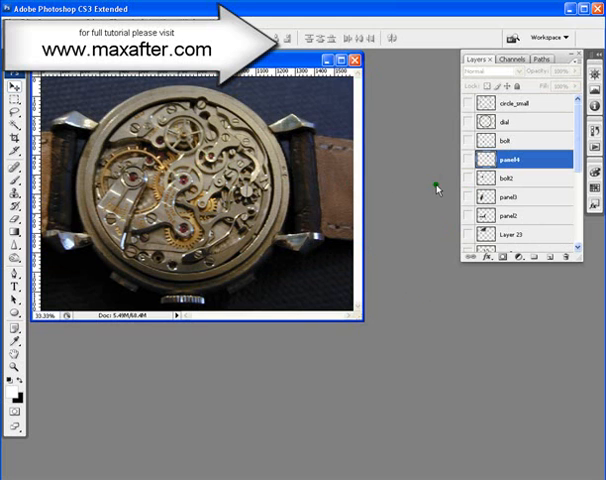
pyautogui.moveTo(430, 188)
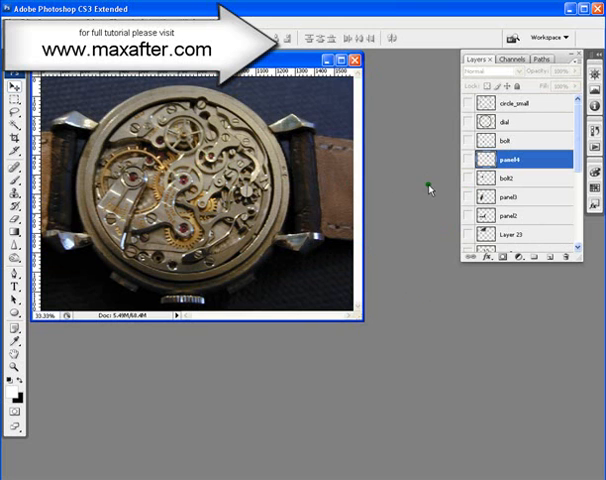
pyautogui.moveTo(200, 156)
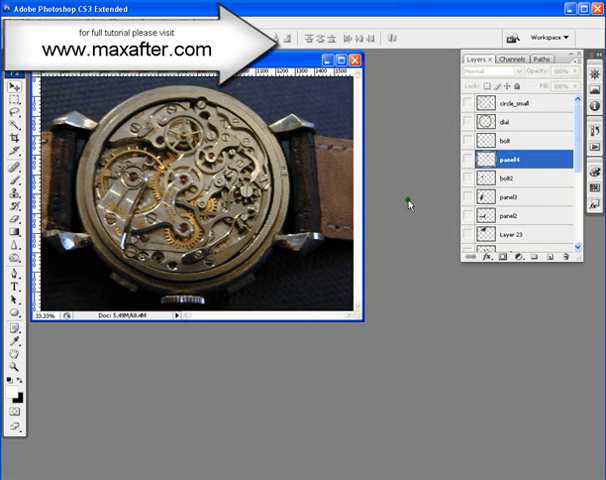
pyautogui.moveTo(214, 362)
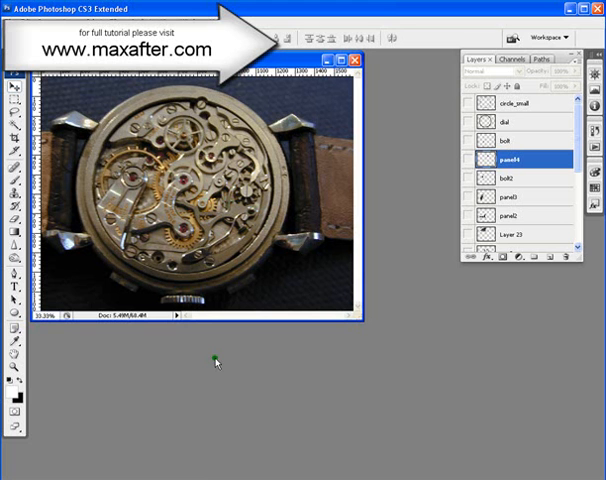
pyautogui.moveTo(216, 360)
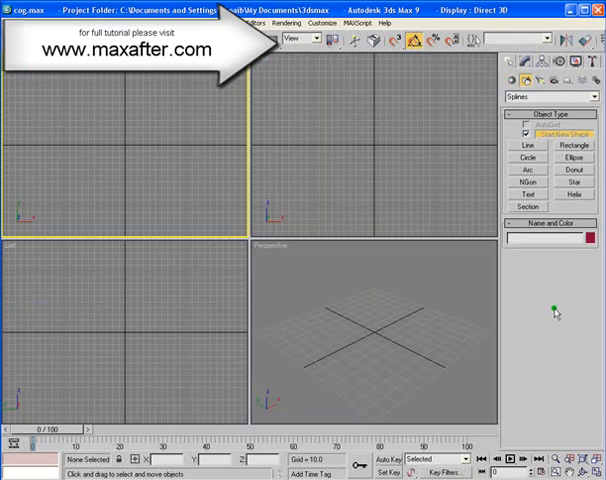
pyautogui.moveTo(564, 282)
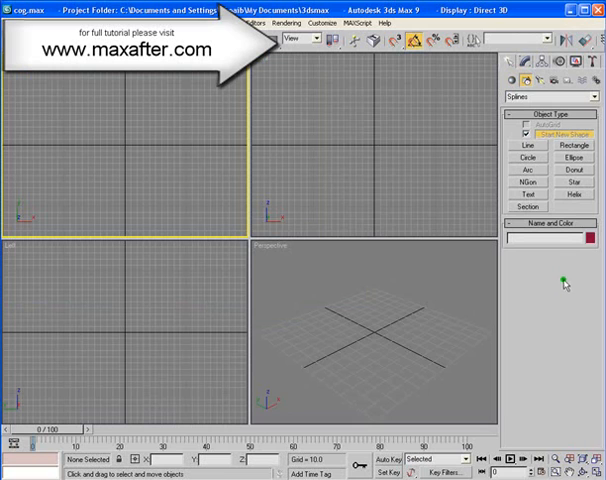
pyautogui.moveTo(586, 216)
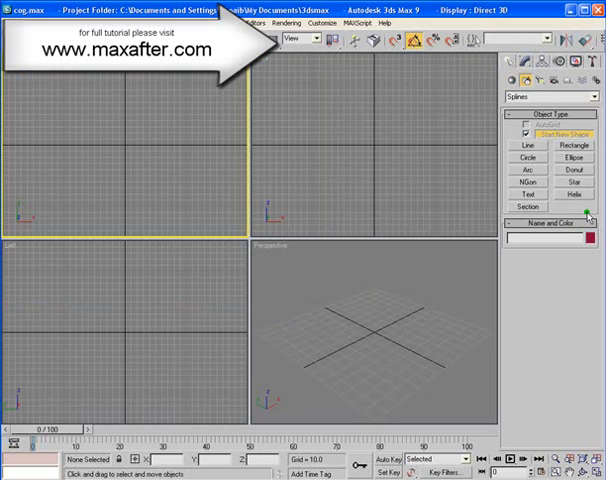
pyautogui.moveTo(572, 292)
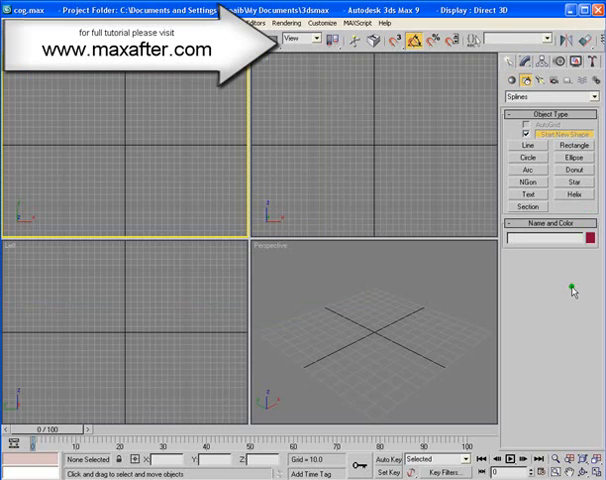
pyautogui.moveTo(570, 292)
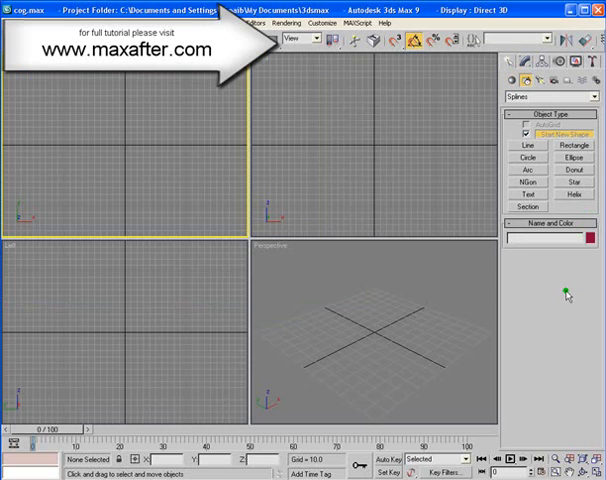